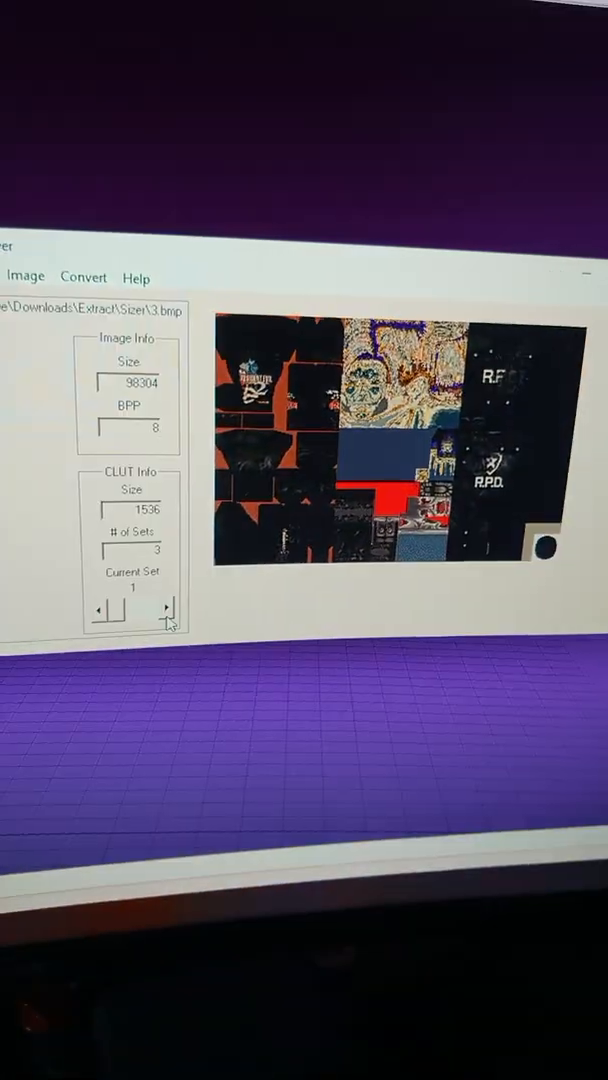
Step: Open the file browser showing the Extract folder's contents
left_click(164, 607)
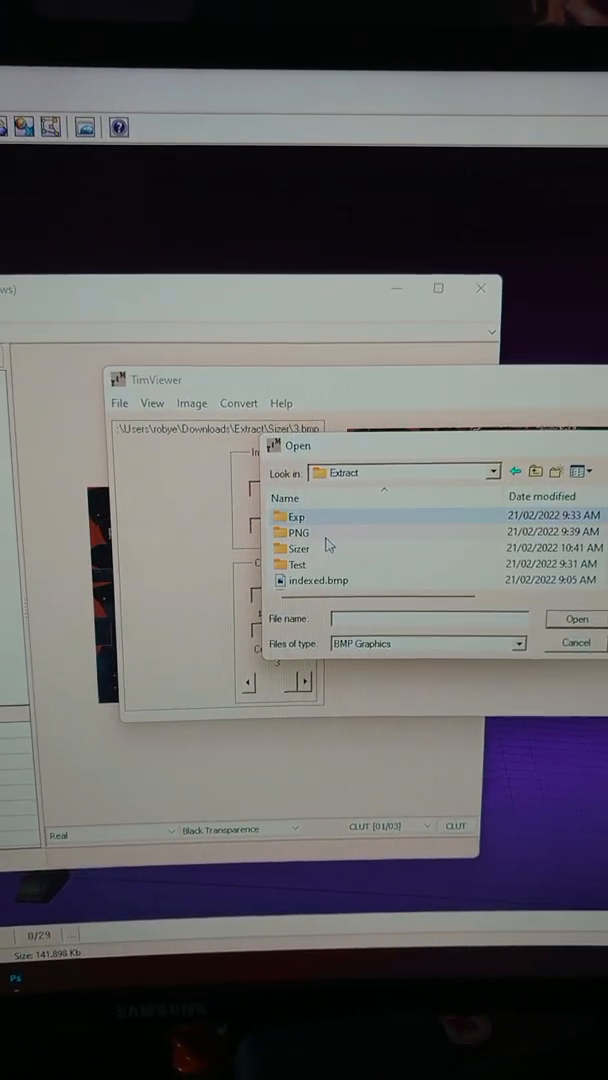
Step: Open PL00T.BMP from the Extract folder, dismissing the missing-colors warning
left_click(296, 535)
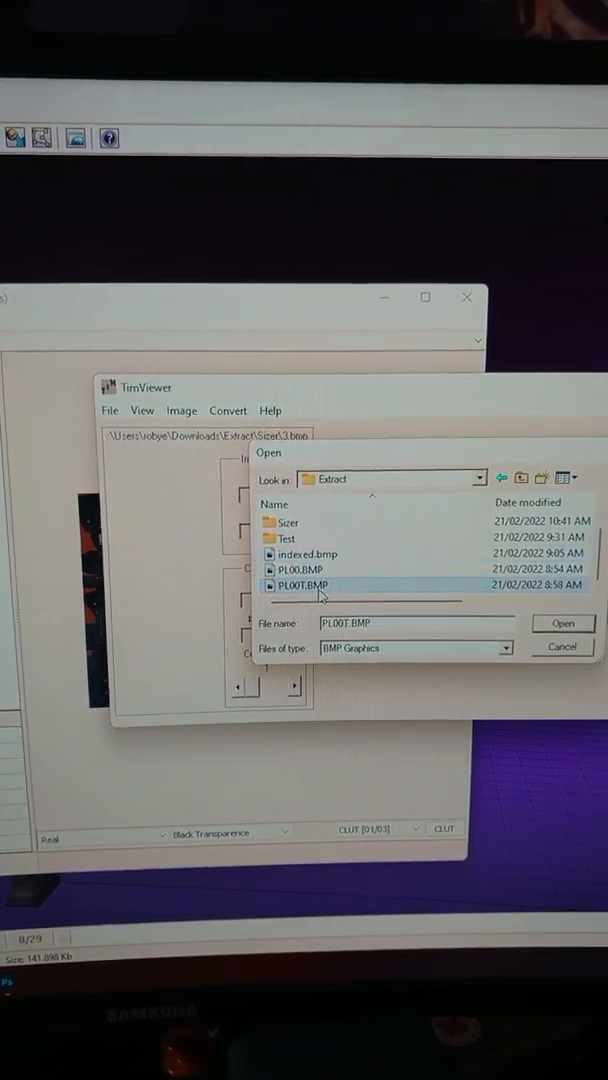
left_click(562, 623)
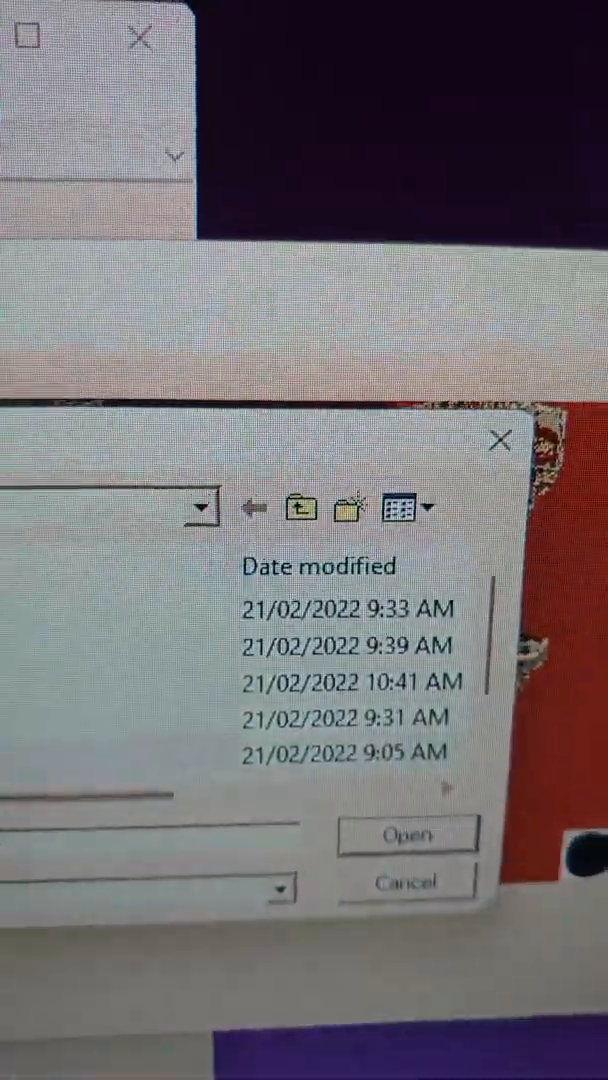
left_click(406, 834)
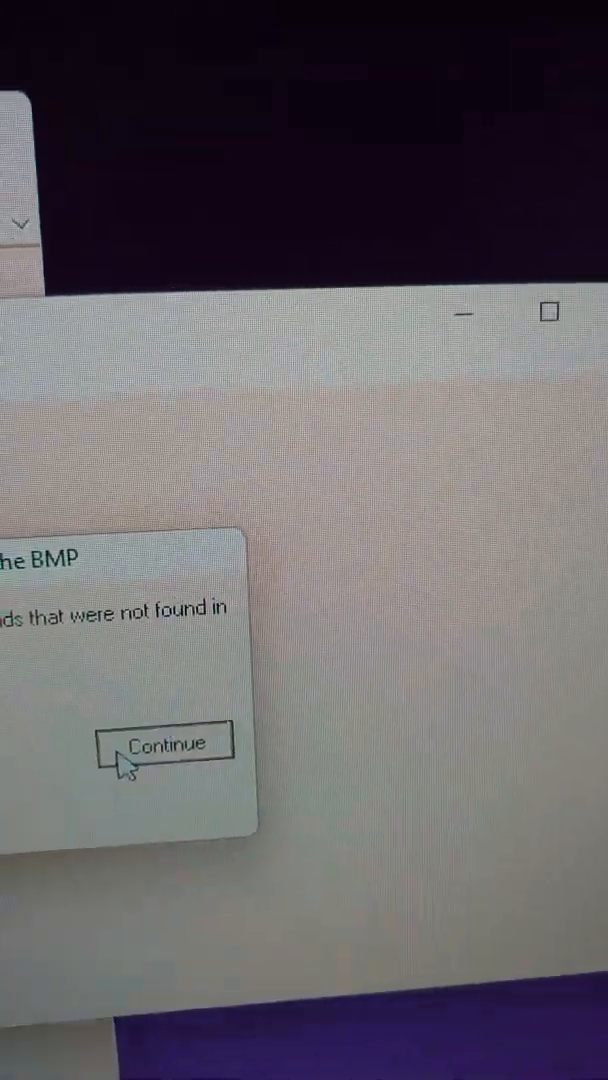
left_click(163, 743)
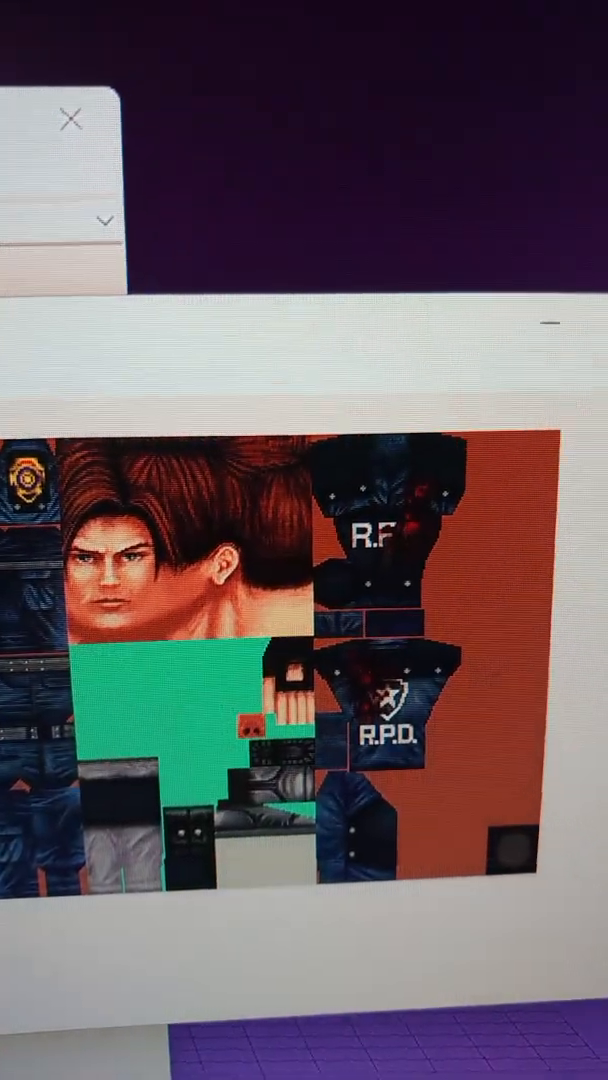